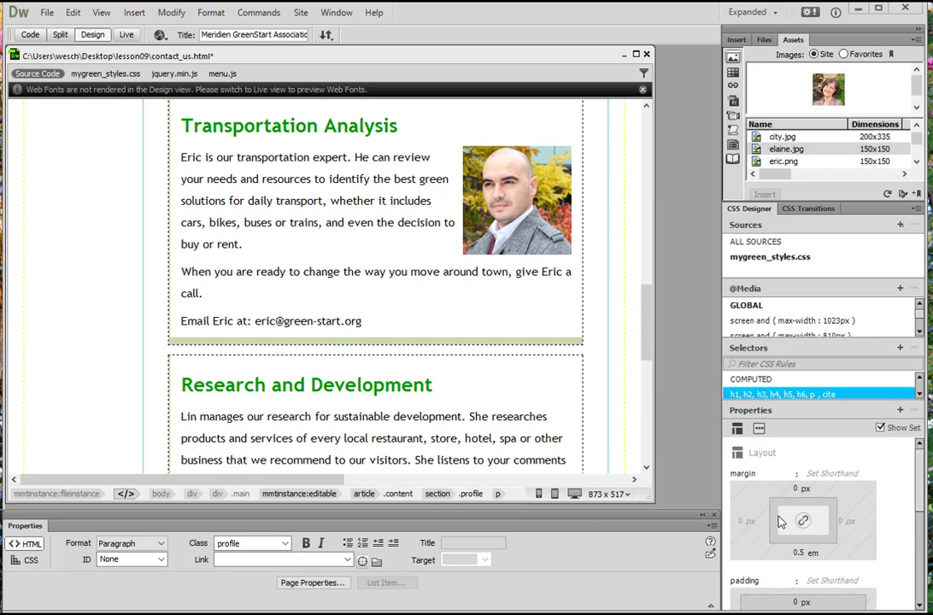
# - Reach the Research and Development paragraph and bring up the Insert menu
pyautogui.scroll(-3)
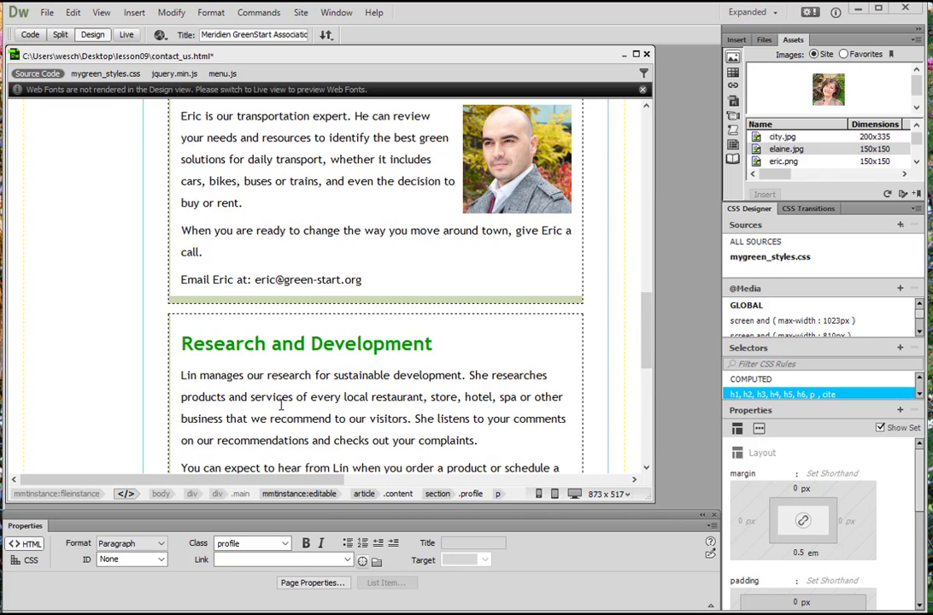
pyautogui.scroll(-3)
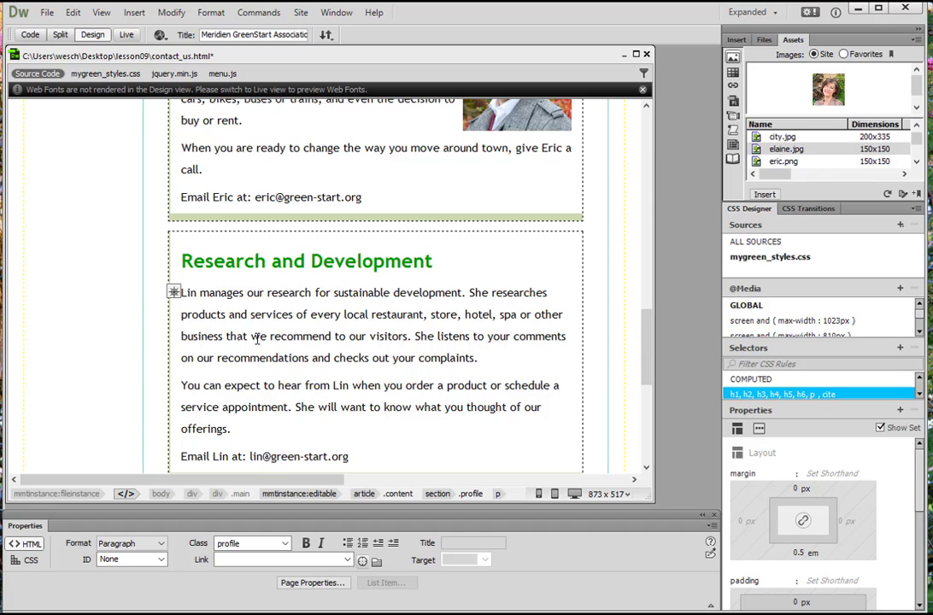
pyautogui.click(133, 12)
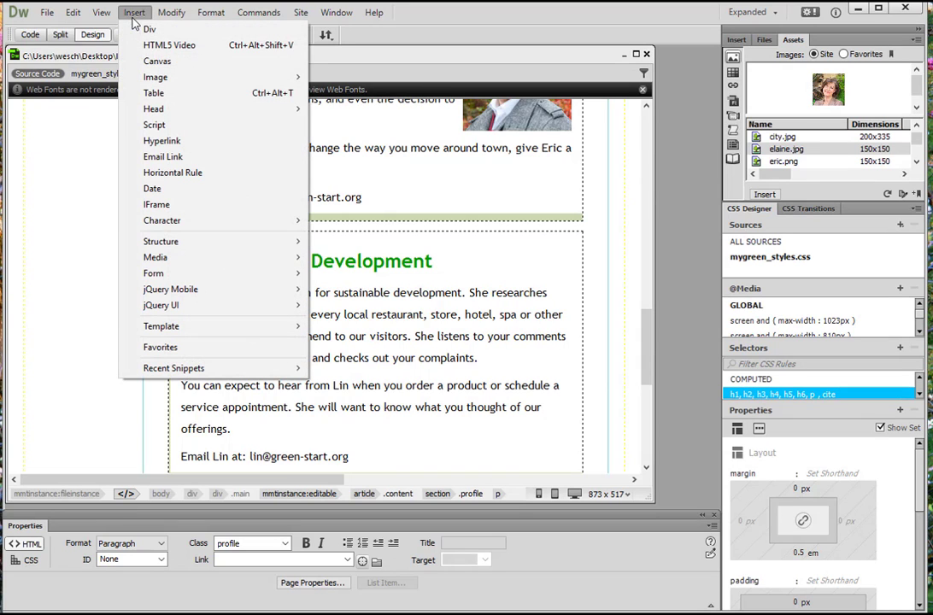
pyautogui.moveTo(154, 77)
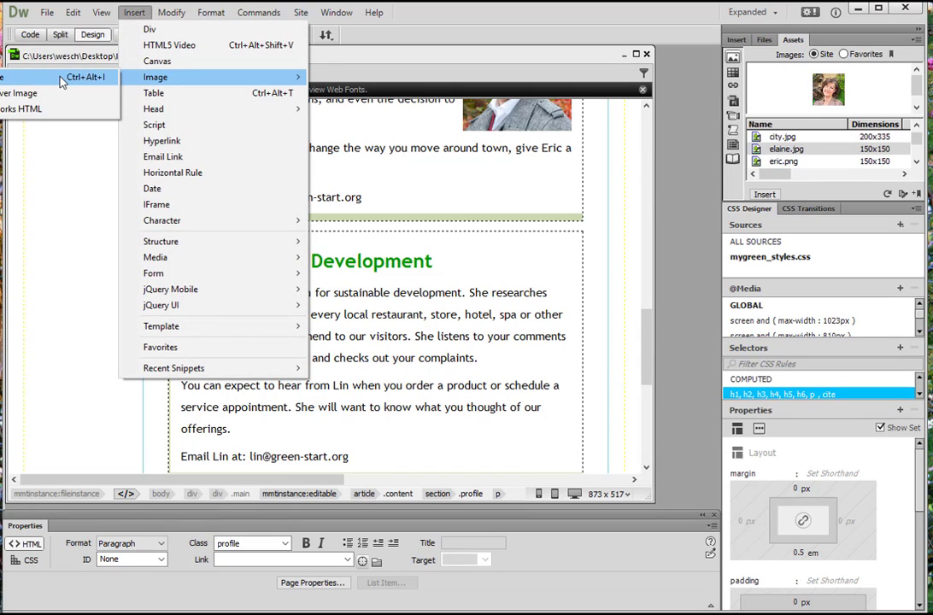
# - Insert lin.psd from the lesson09 resources folder into the paragraph
pyautogui.click(154, 76)
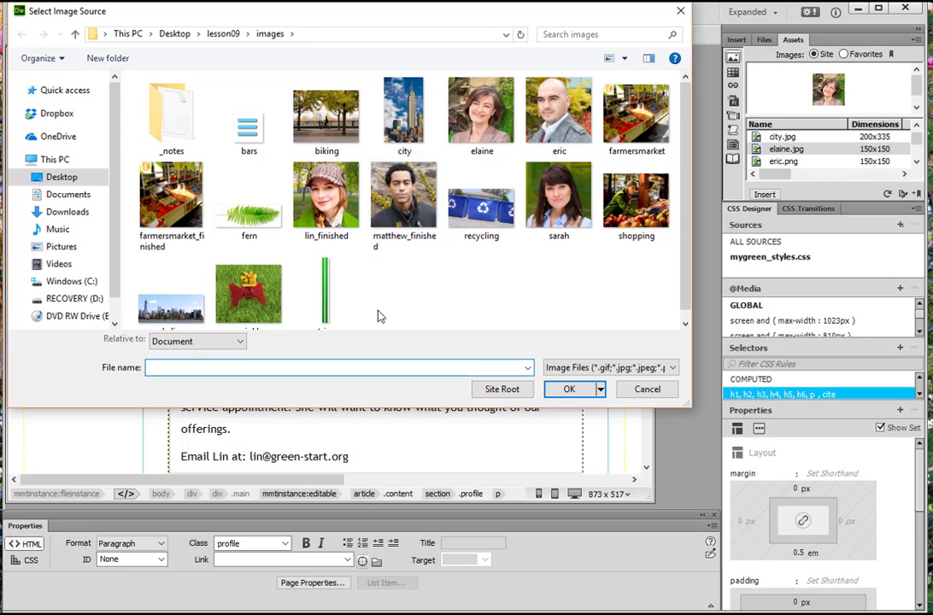
pyautogui.moveTo(271, 48)
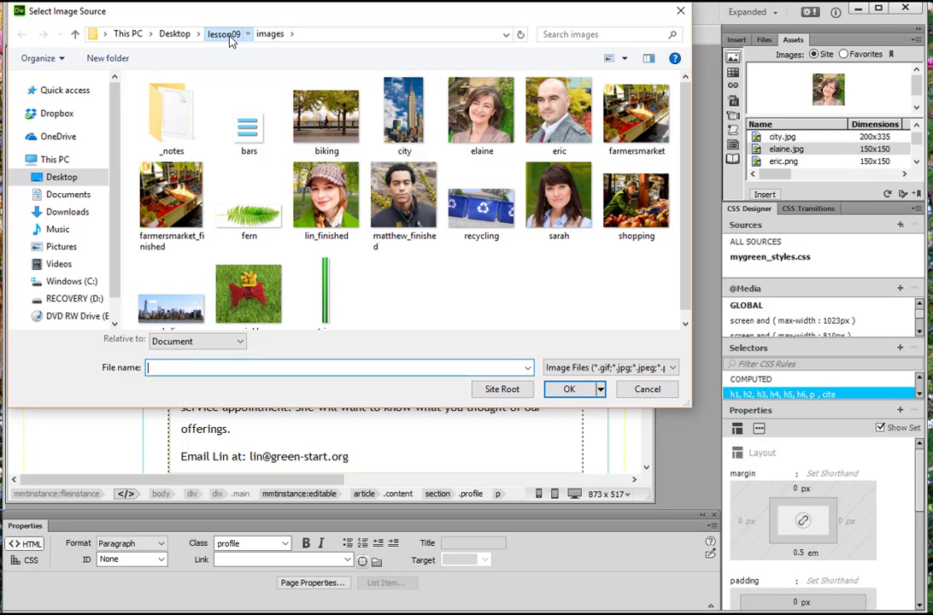
pyautogui.click(224, 35)
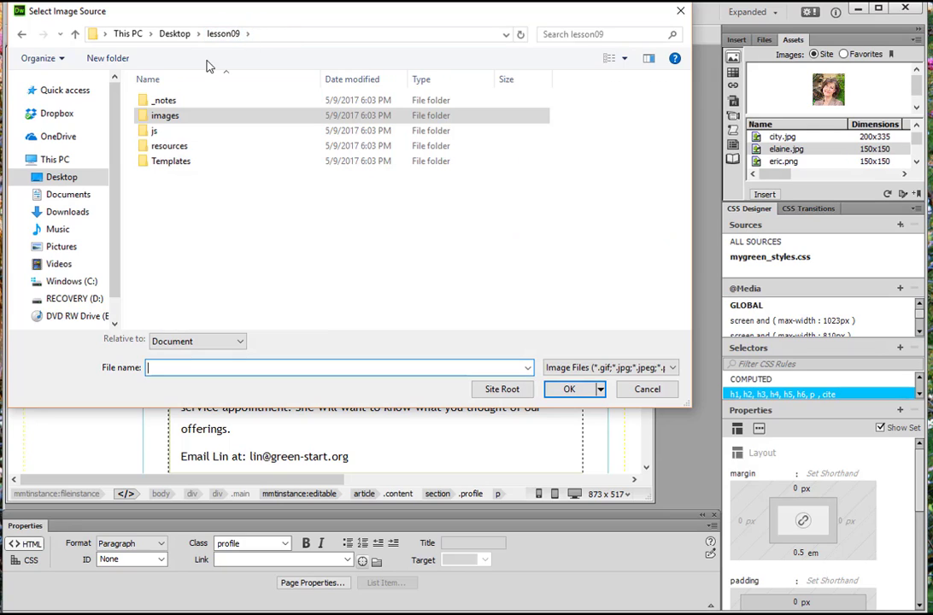
pyautogui.doubleClick(171, 146)
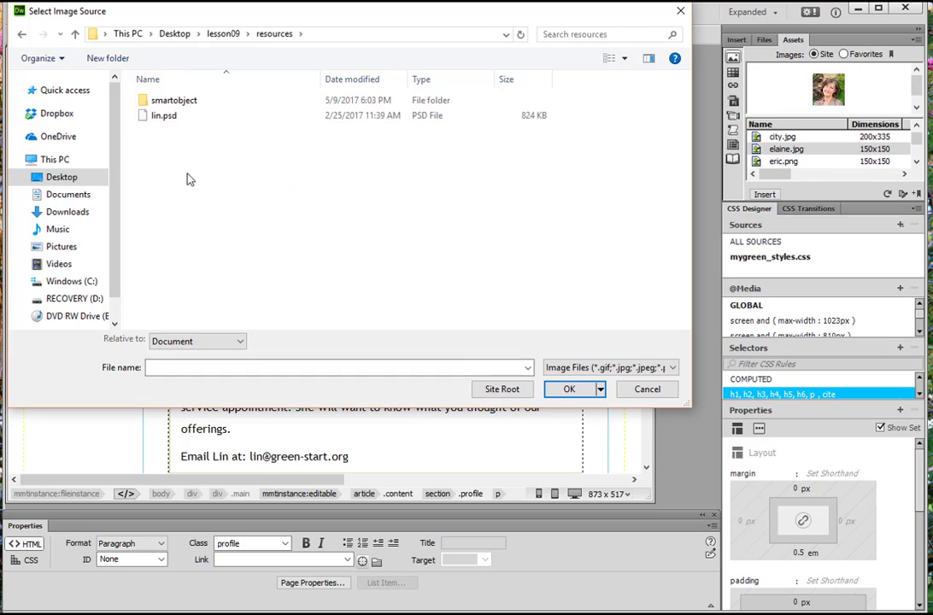
pyautogui.moveTo(202, 167)
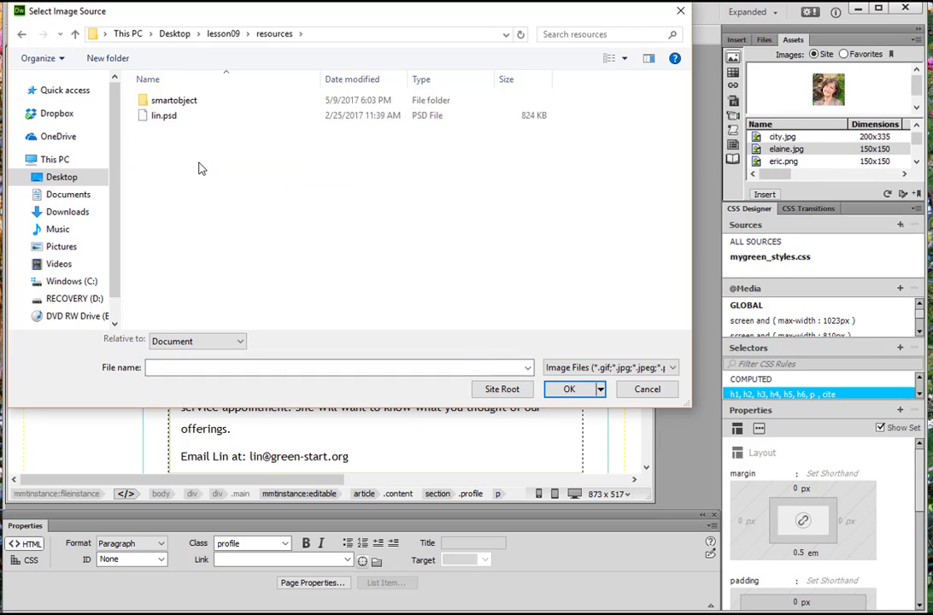
pyautogui.click(162, 116)
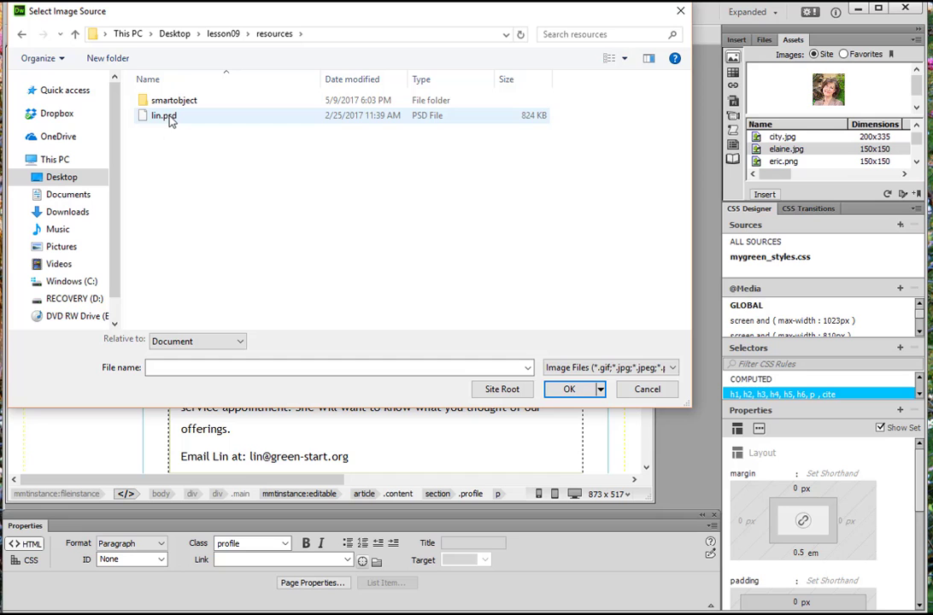
pyautogui.moveTo(167, 116)
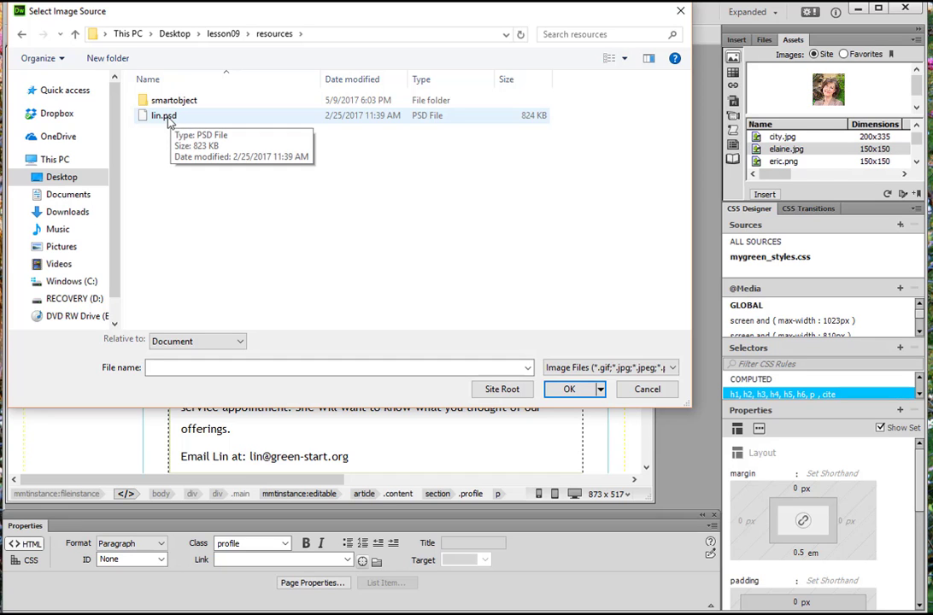
pyautogui.click(645, 389)
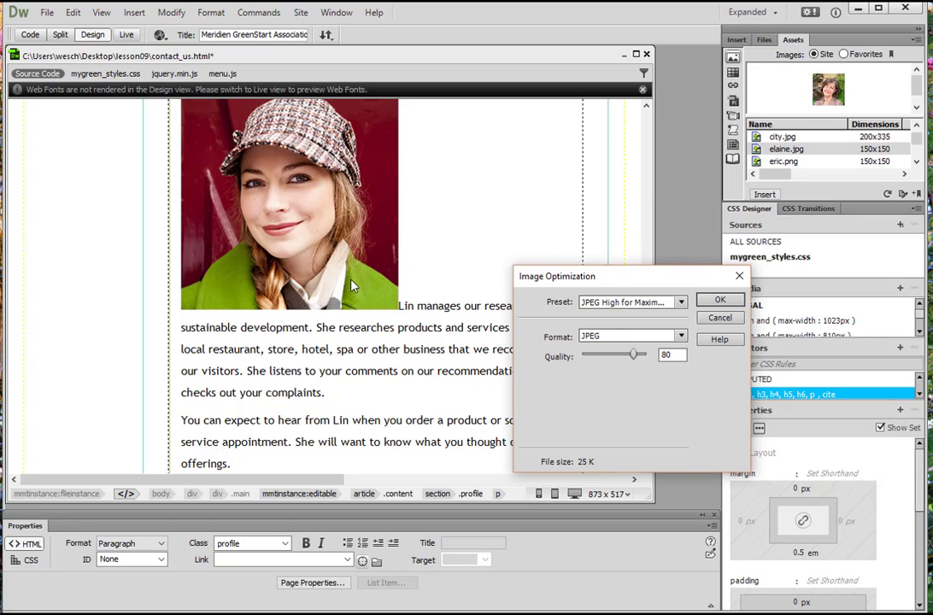
pyautogui.moveTo(328, 239)
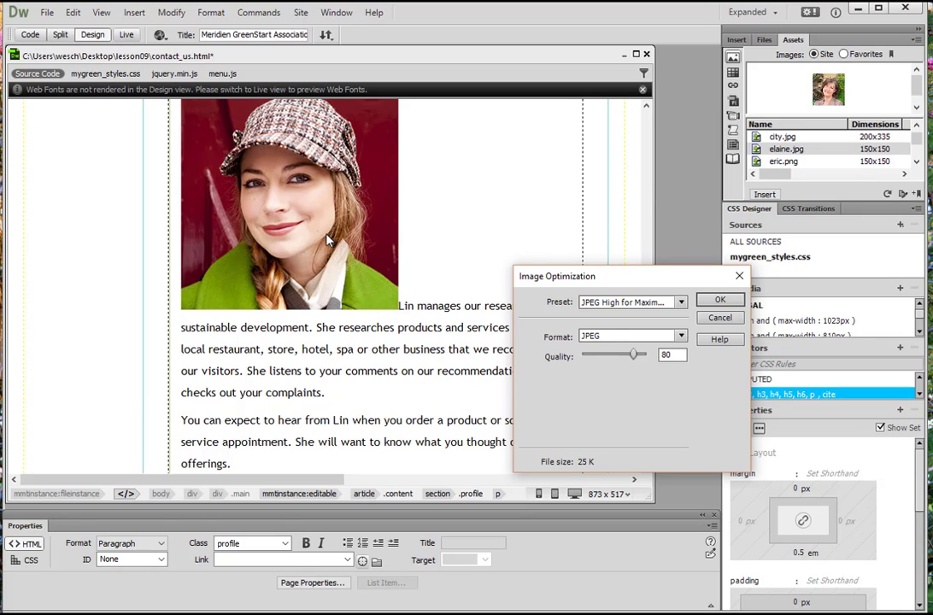
pyautogui.moveTo(598, 406)
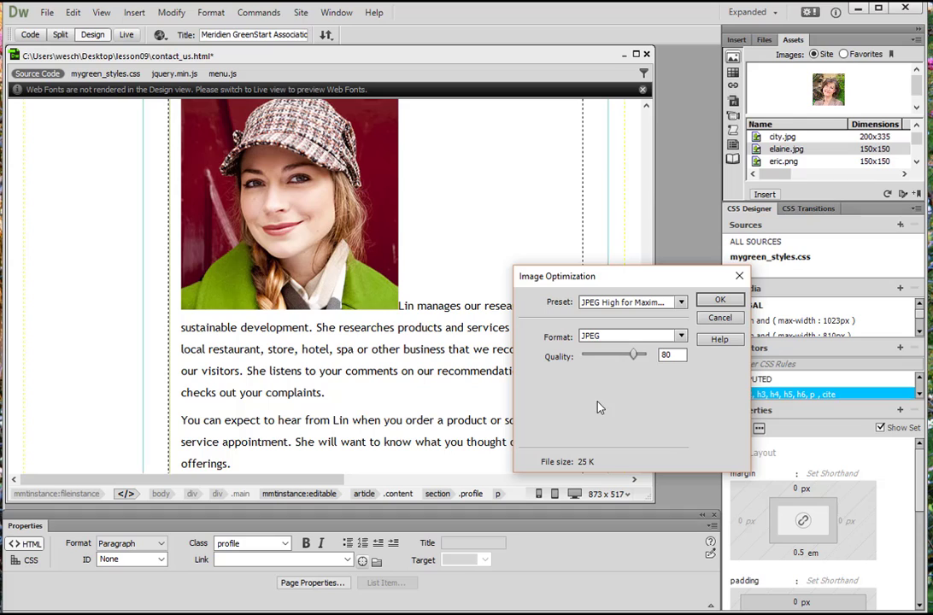
pyautogui.moveTo(564, 361)
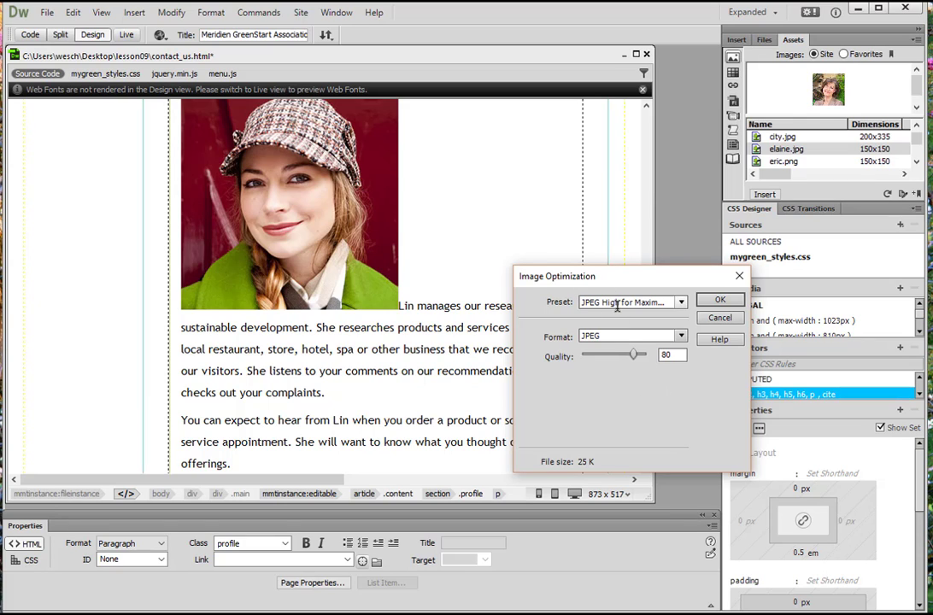
pyautogui.moveTo(649, 369)
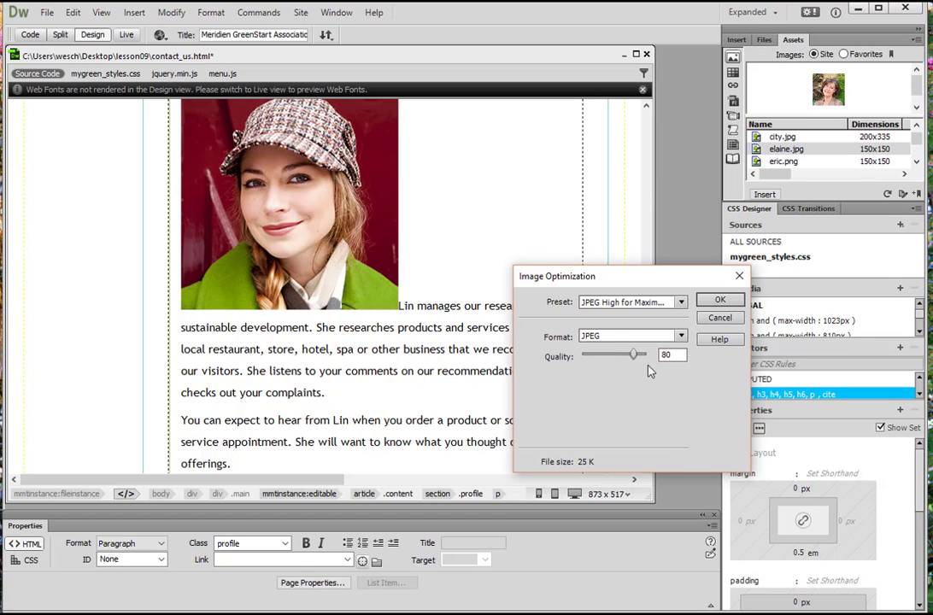
pyautogui.moveTo(628, 372)
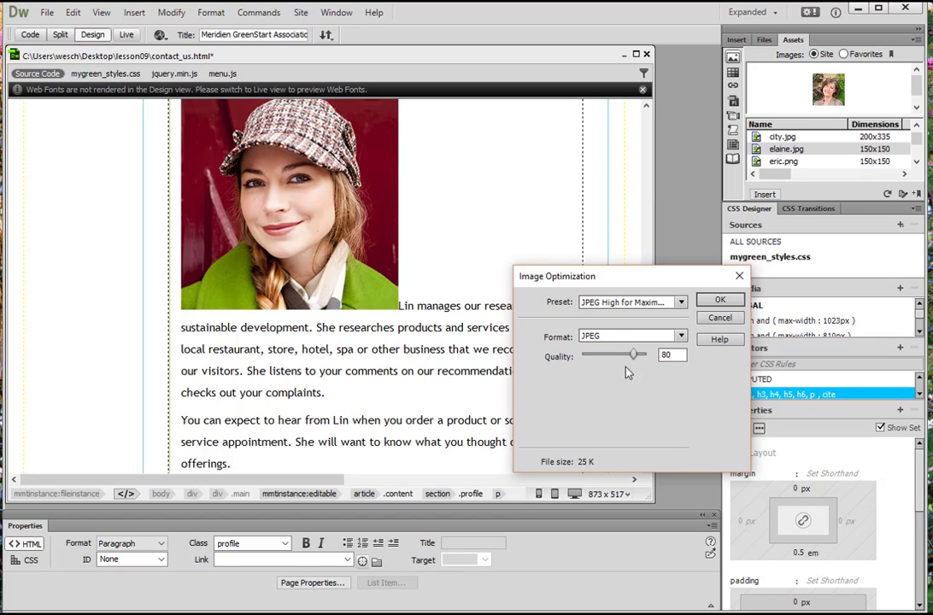
pyautogui.moveTo(584, 352)
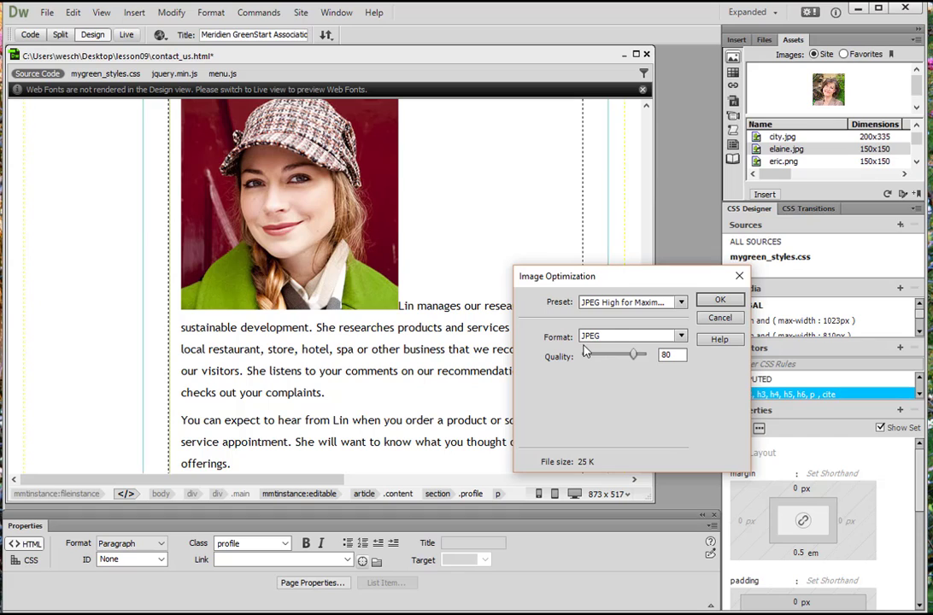
pyautogui.moveTo(652, 369)
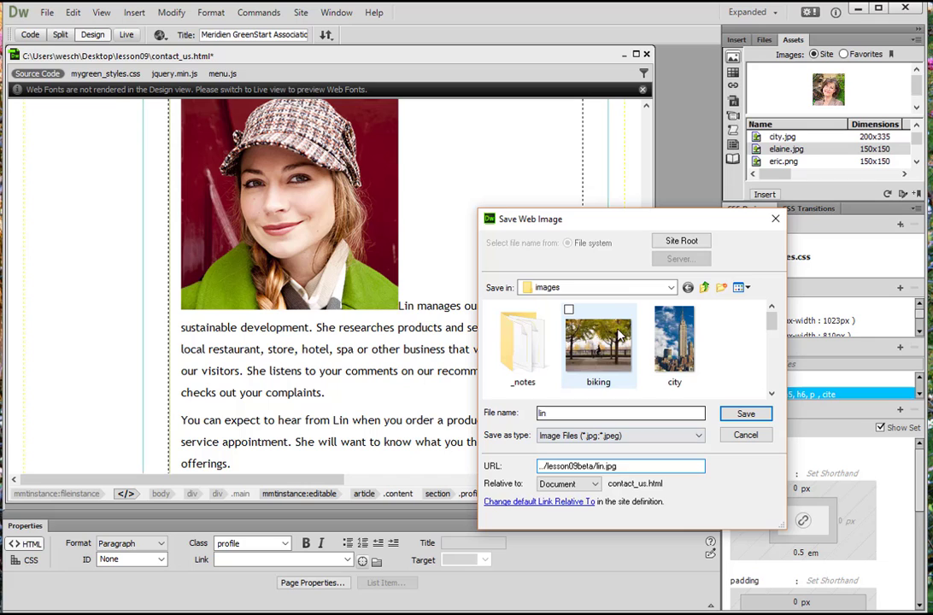
# - Save the optimized JPEG as lin.jpg in the lesson09 images folder
pyautogui.click(669, 287)
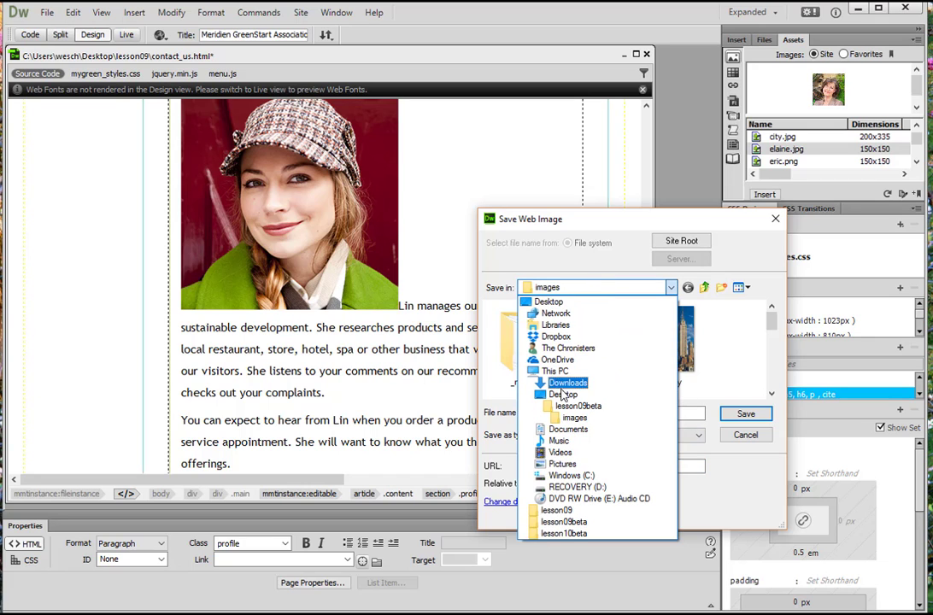
pyautogui.click(543, 301)
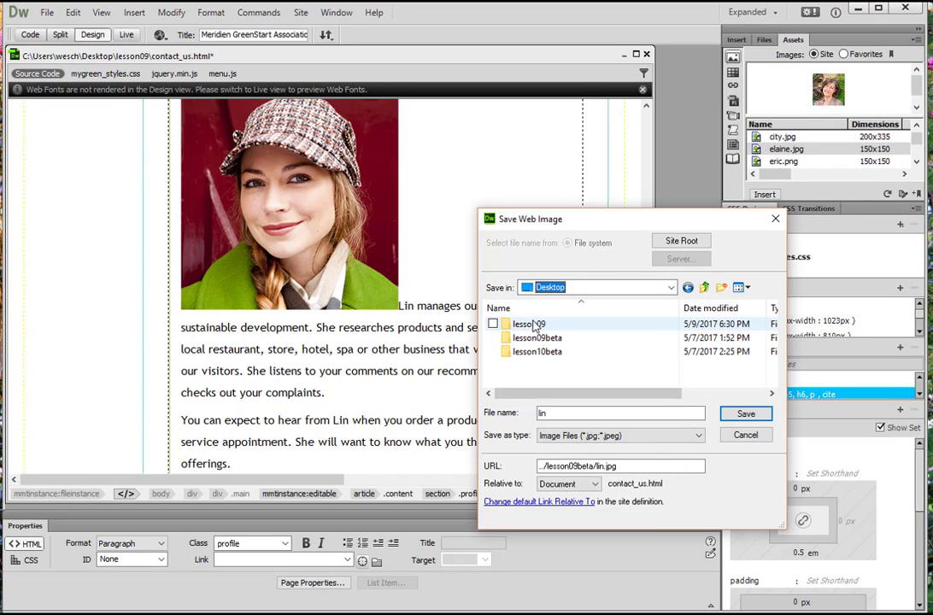
pyautogui.doubleClick(535, 338)
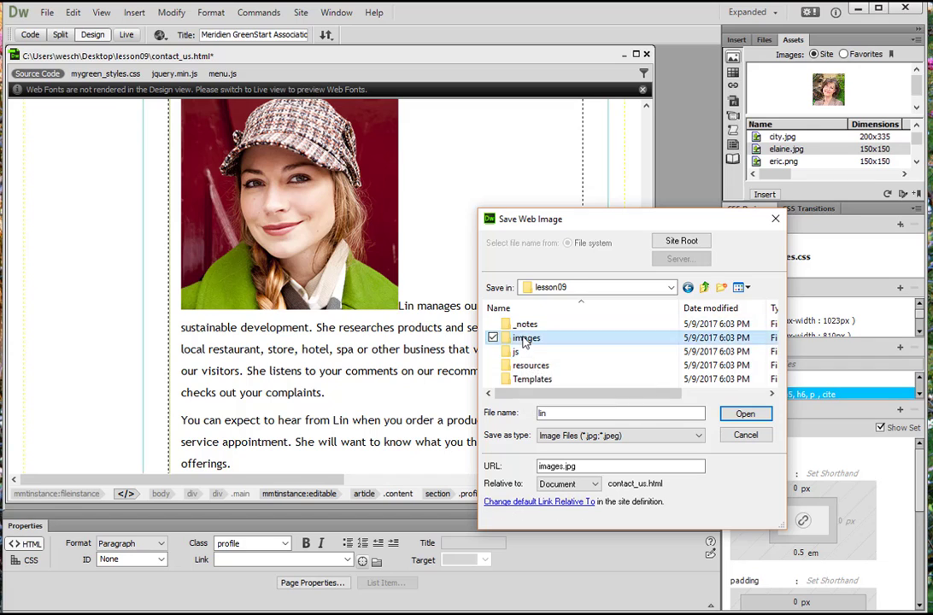
pyautogui.doubleClick(526, 338)
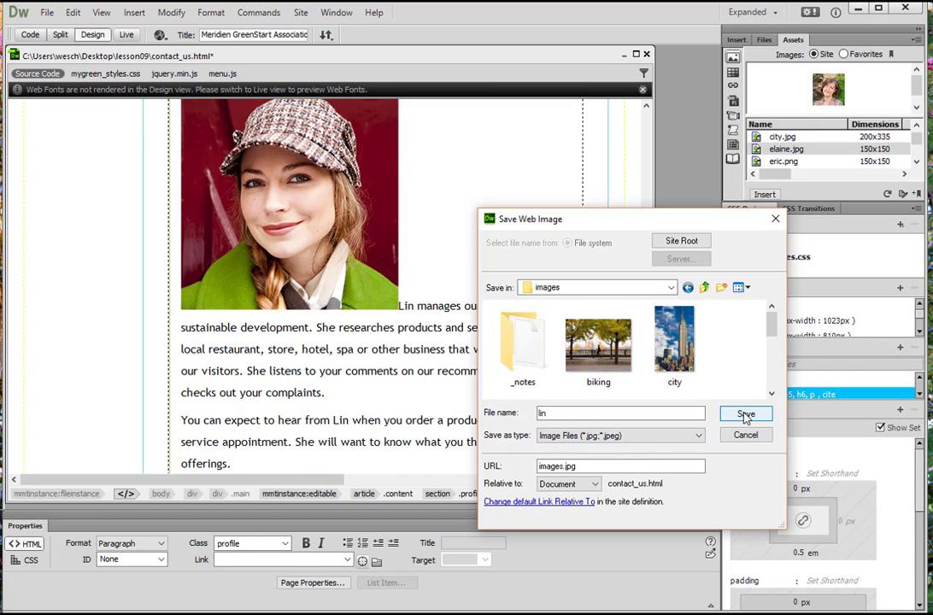
pyautogui.click(745, 415)
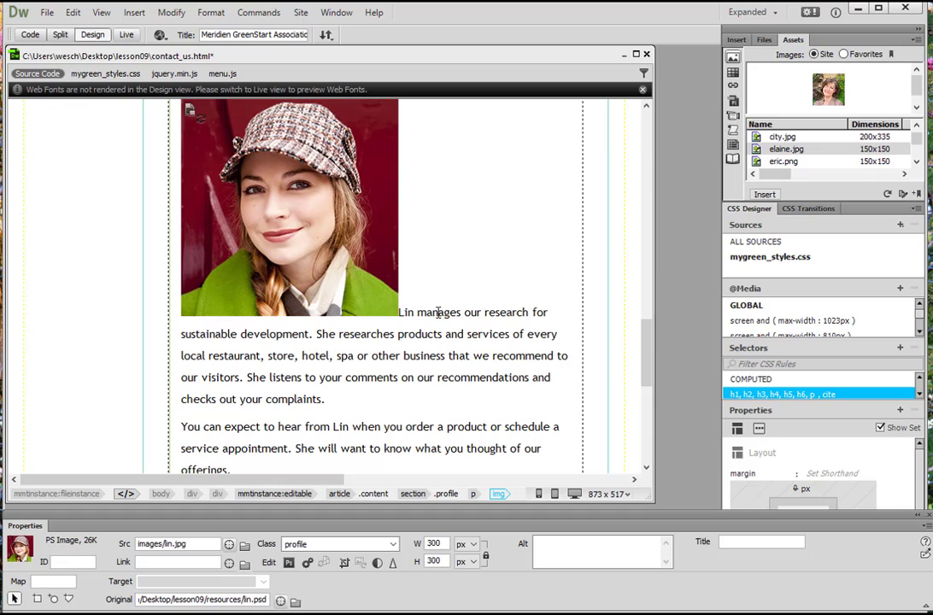
pyautogui.moveTo(191, 116)
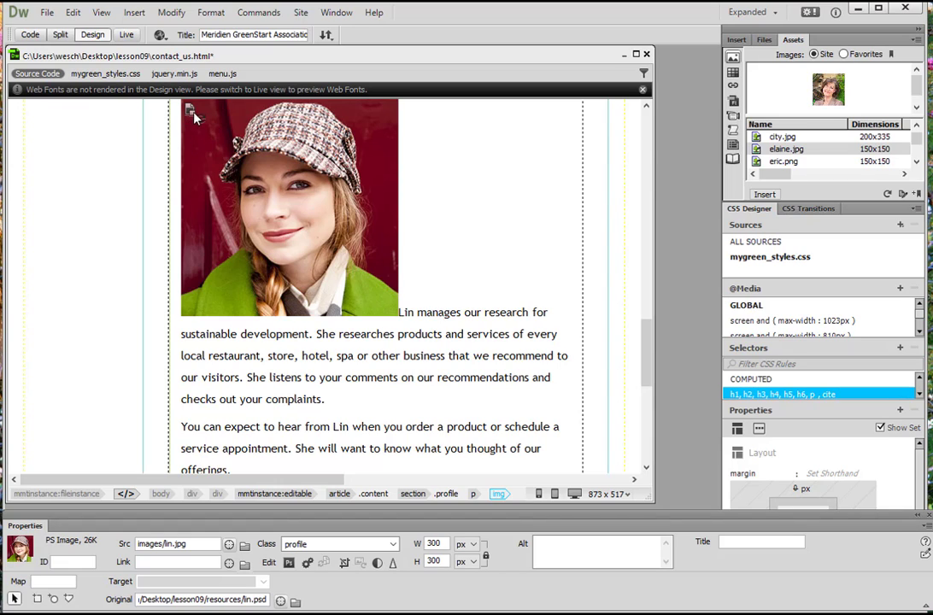
pyautogui.moveTo(191, 112)
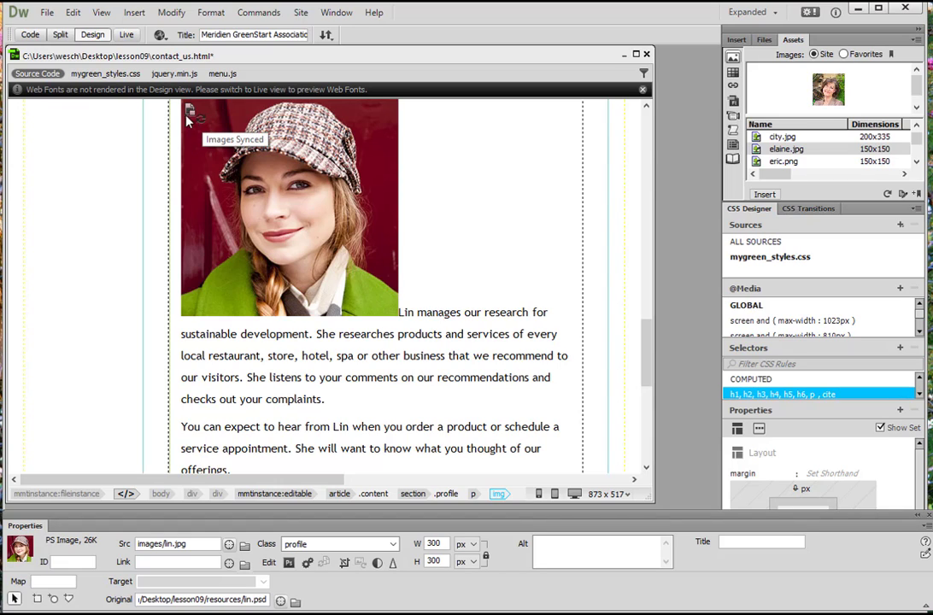
pyautogui.moveTo(246, 177)
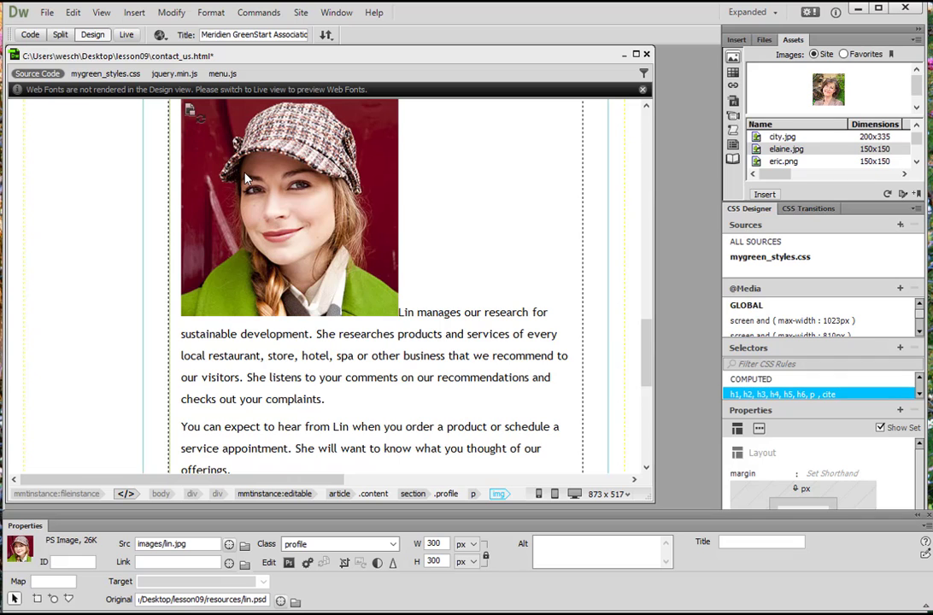
pyautogui.scroll(3)
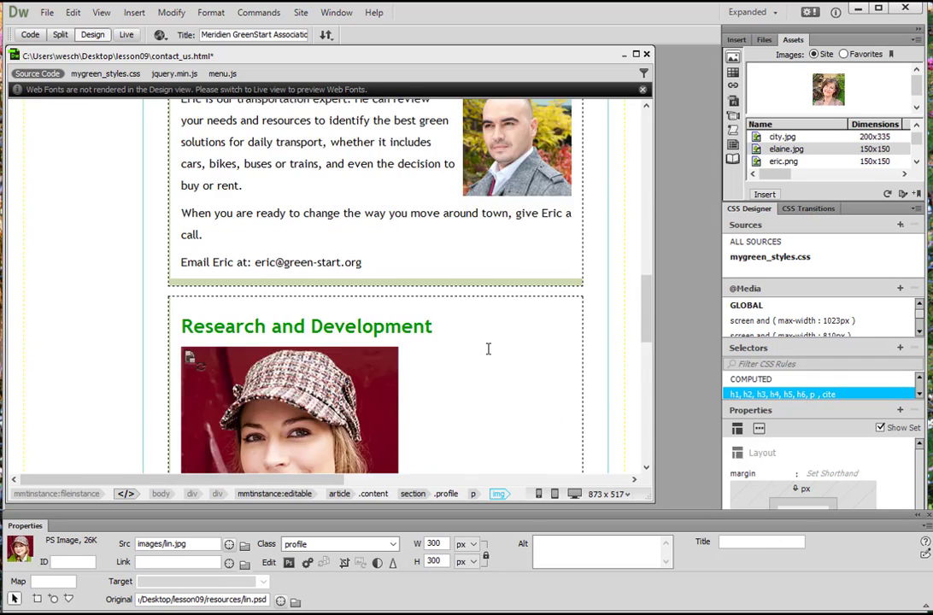
pyautogui.scroll(3)
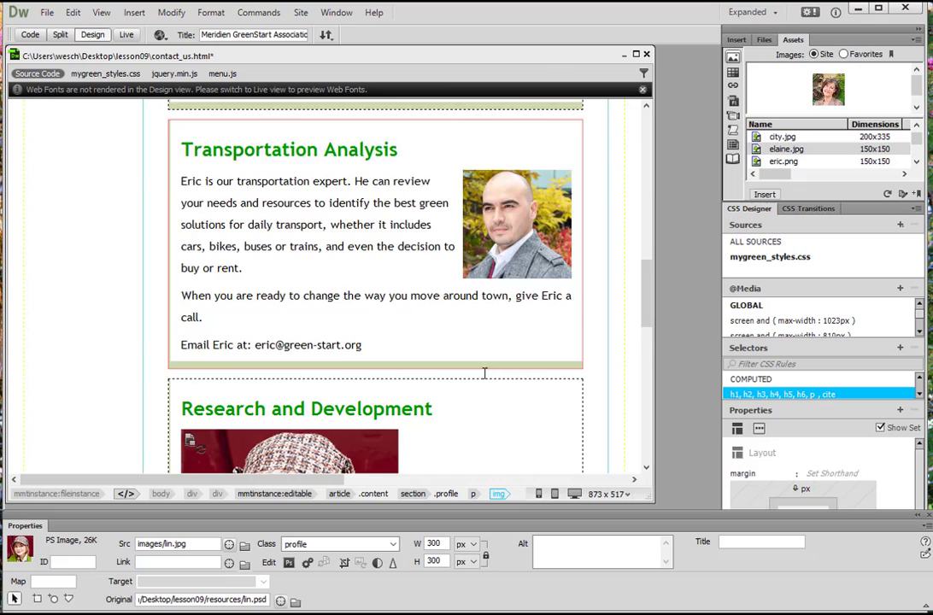
pyautogui.scroll(-3)
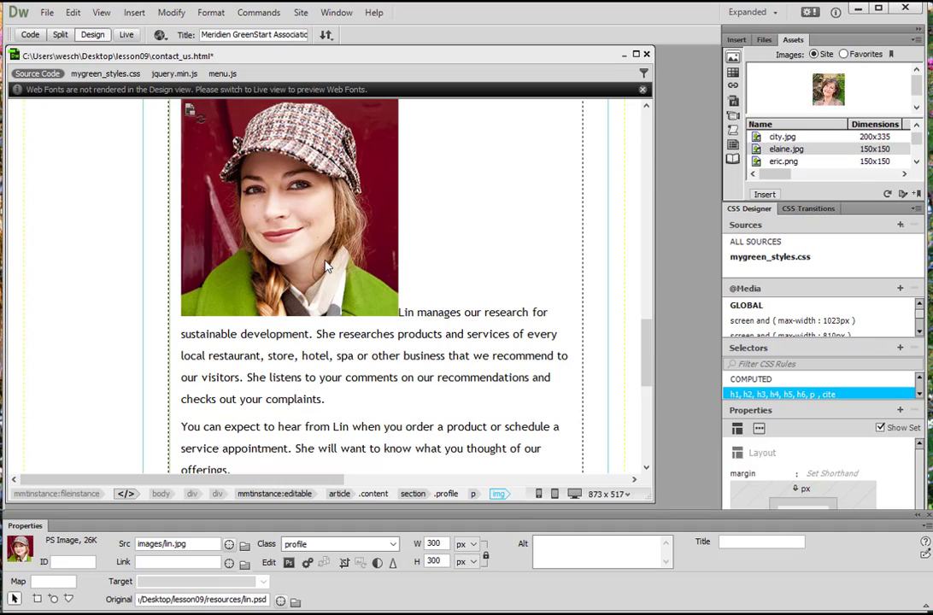
pyautogui.moveTo(345, 298)
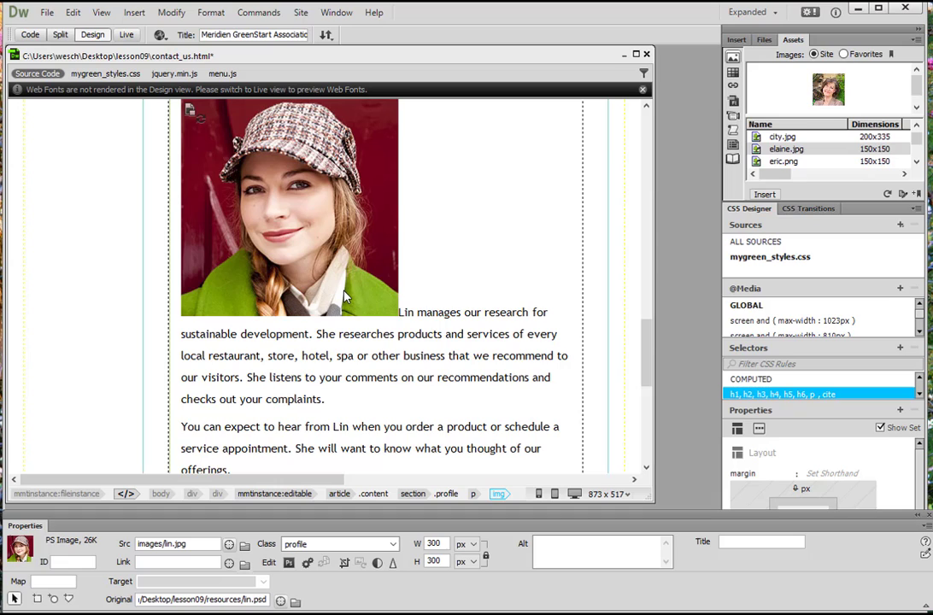
# - Give the photo the alt text "Lin, Research and Development Coordinator"
pyautogui.click(601, 552)
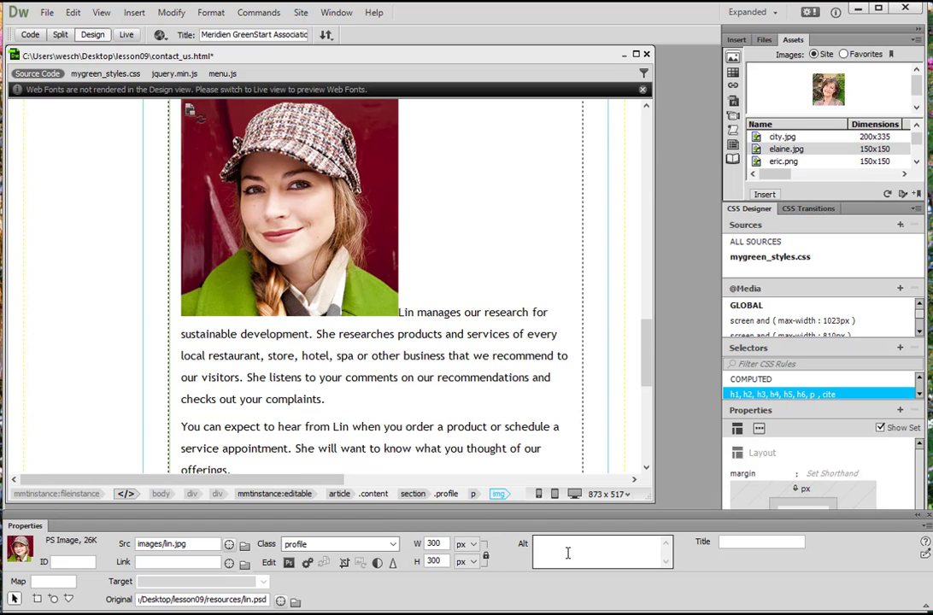
pyautogui.moveTo(567, 550)
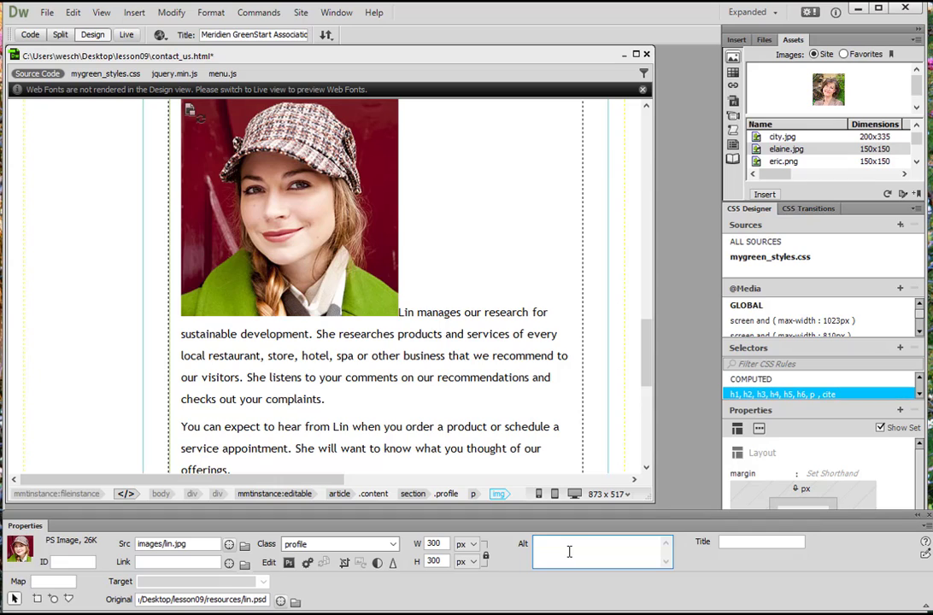
pyautogui.write('Lin, Research')
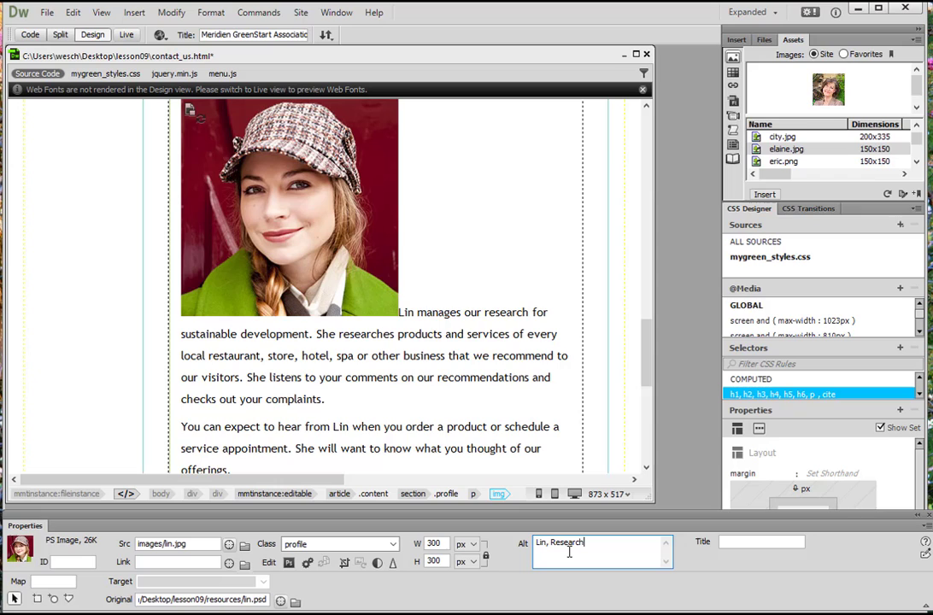
pyautogui.write('and Develo')
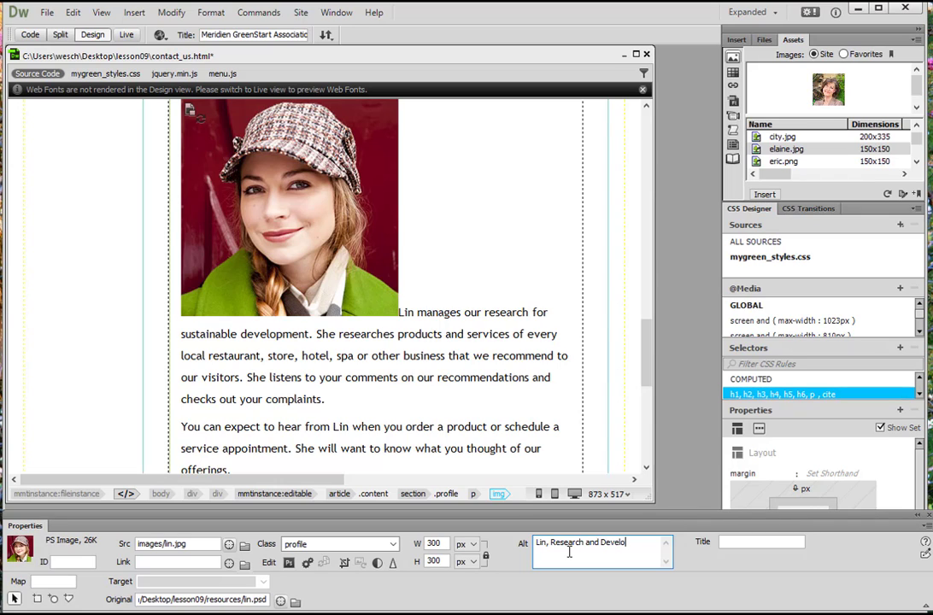
pyautogui.write('esearch and Development Coordin')
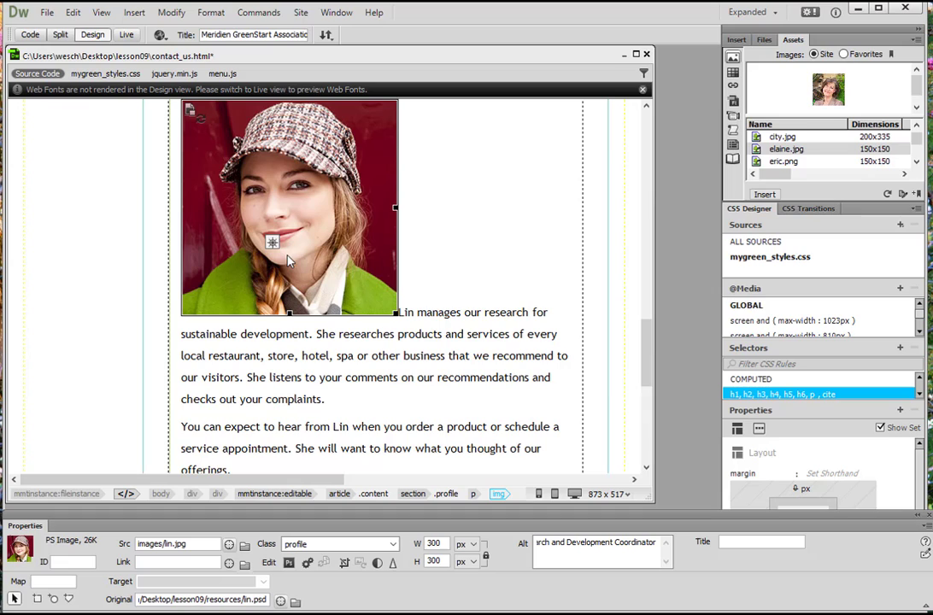
pyautogui.moveTo(232, 591)
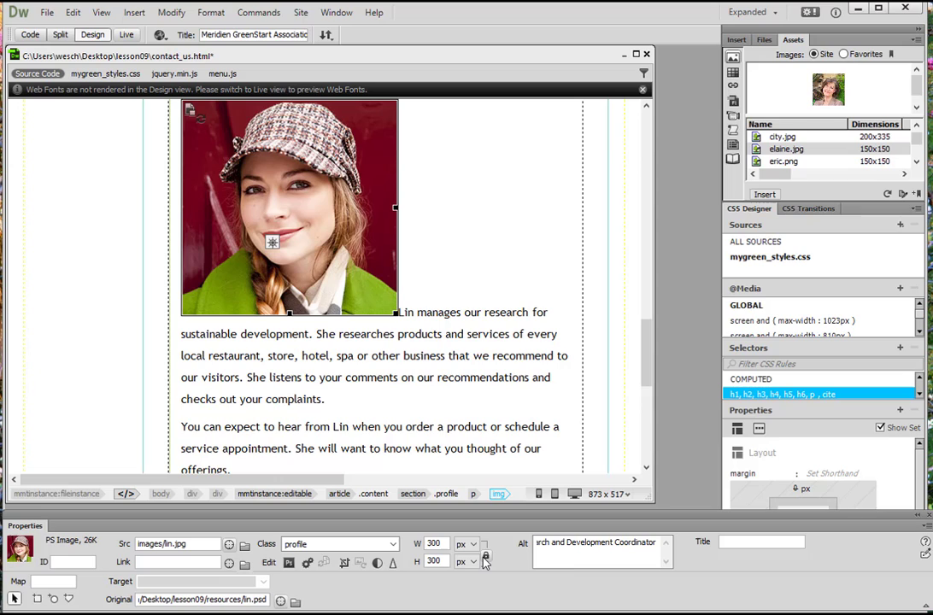
pyautogui.moveTo(485, 560)
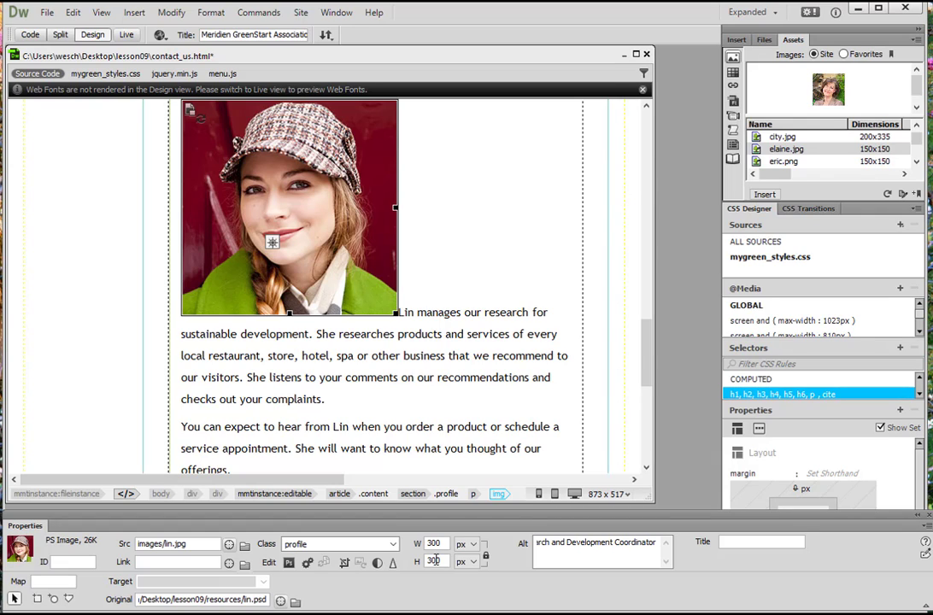
# - Set the photo width to 150 px and resample the file to that size
pyautogui.tripleClick(433, 543)
pyautogui.write('150')
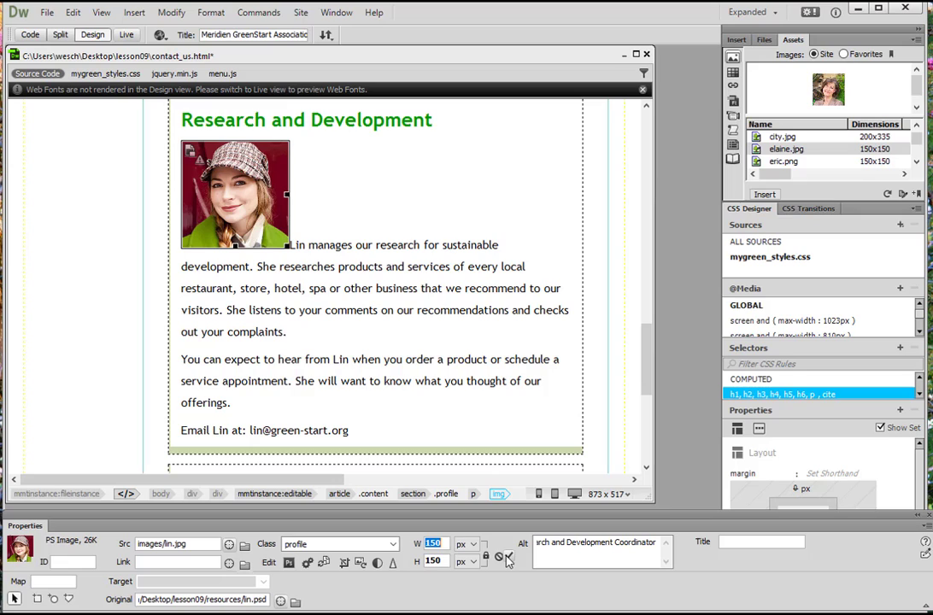
pyautogui.click(505, 562)
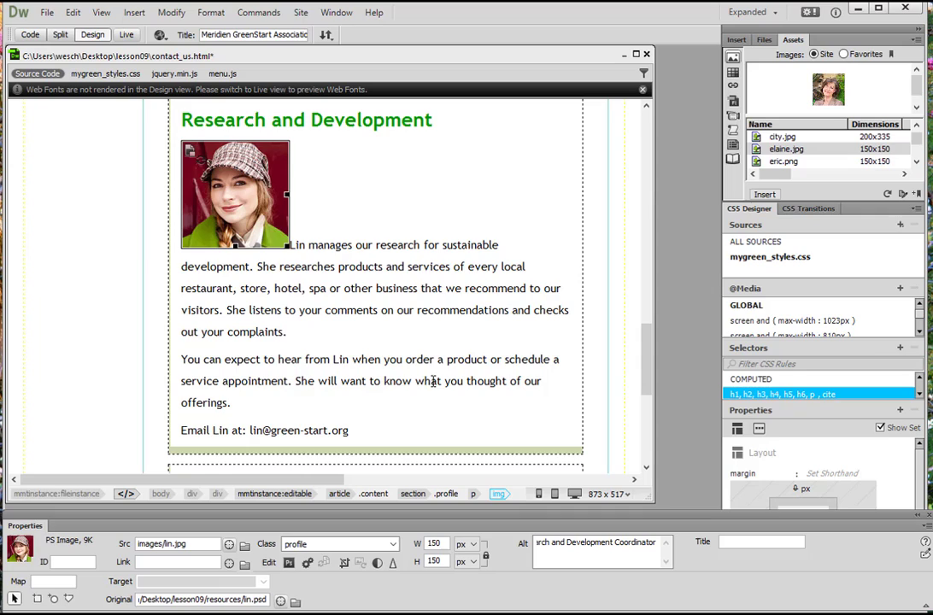
# - Apply the fl_lft class so the photo floats with text wrapping beside it
pyautogui.scroll(-3)
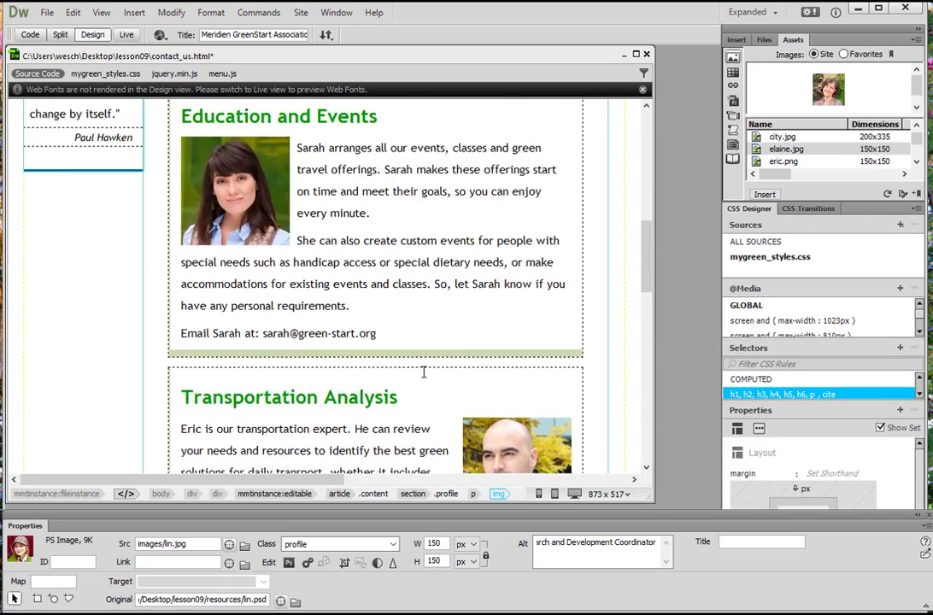
pyautogui.scroll(3)
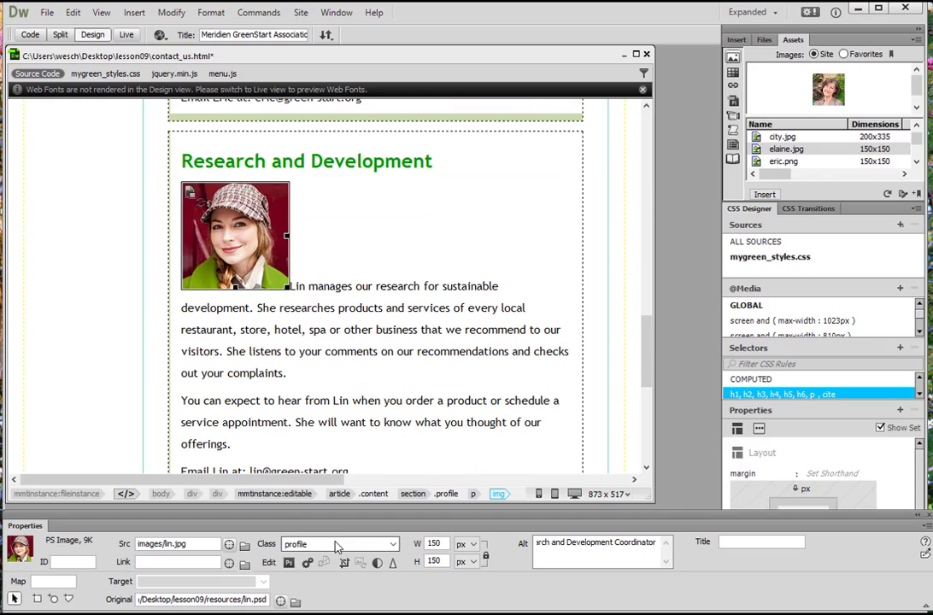
pyautogui.click(390, 543)
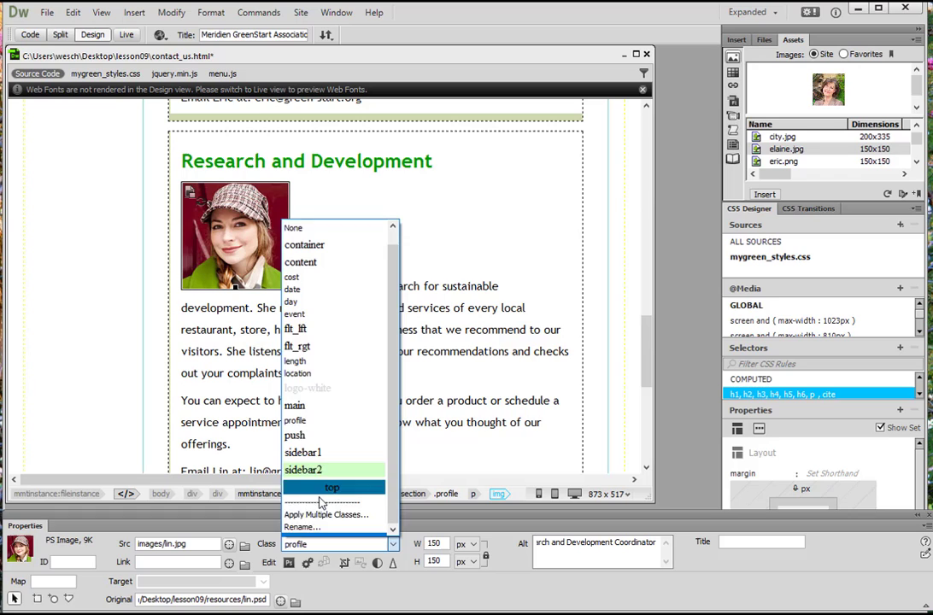
pyautogui.click(296, 328)
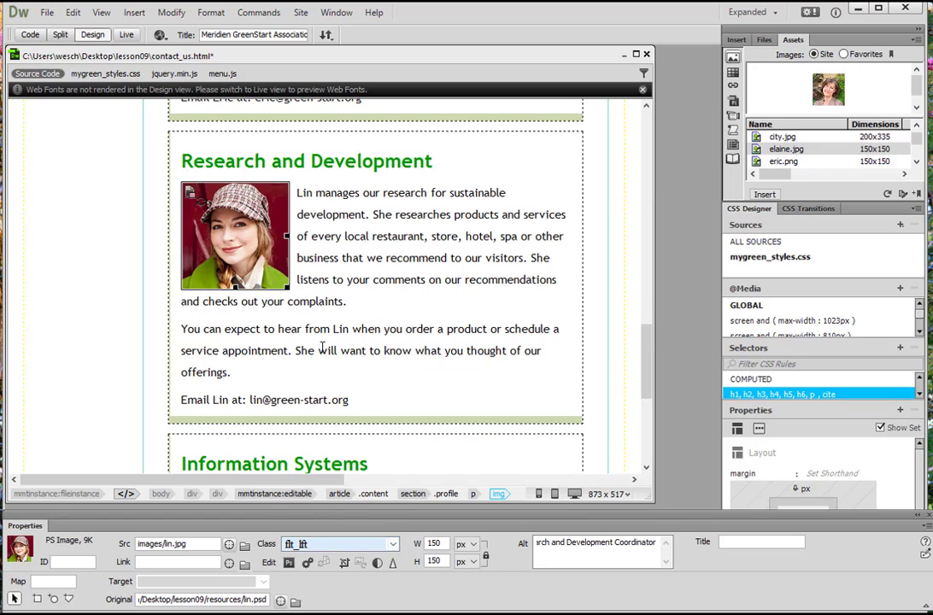
pyautogui.click(350, 239)
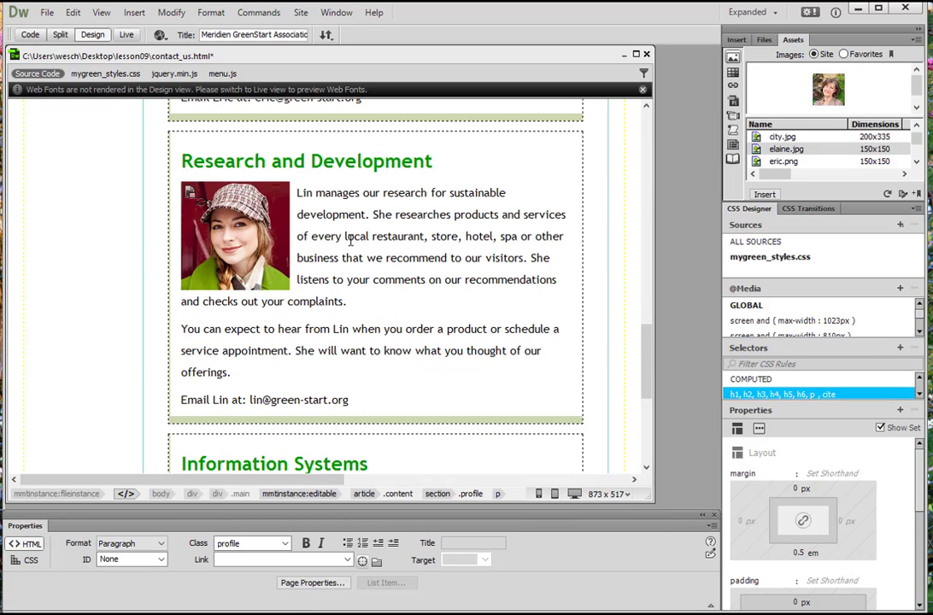